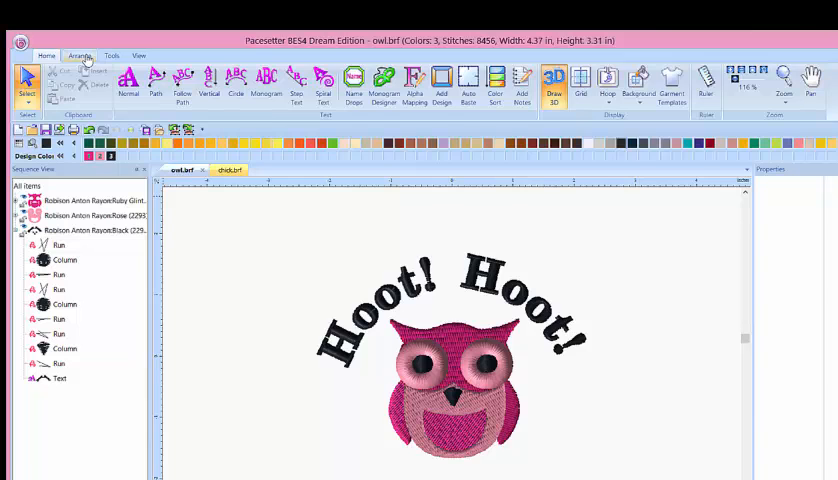
Browse the Arrange, Tools and View ribbon tabs in turn
left_click(80, 55)
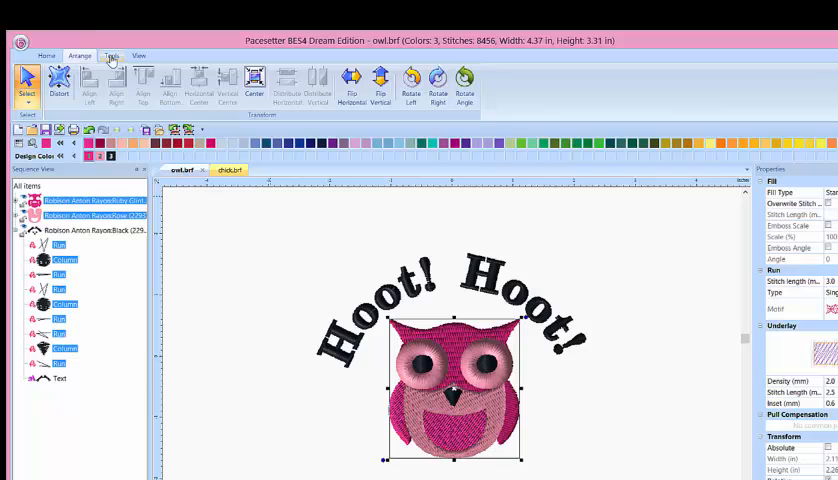
left_click(110, 55)
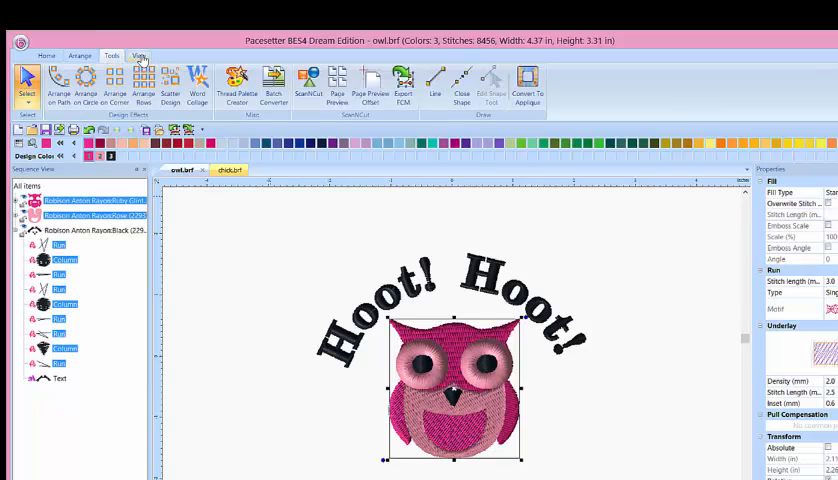
left_click(139, 55)
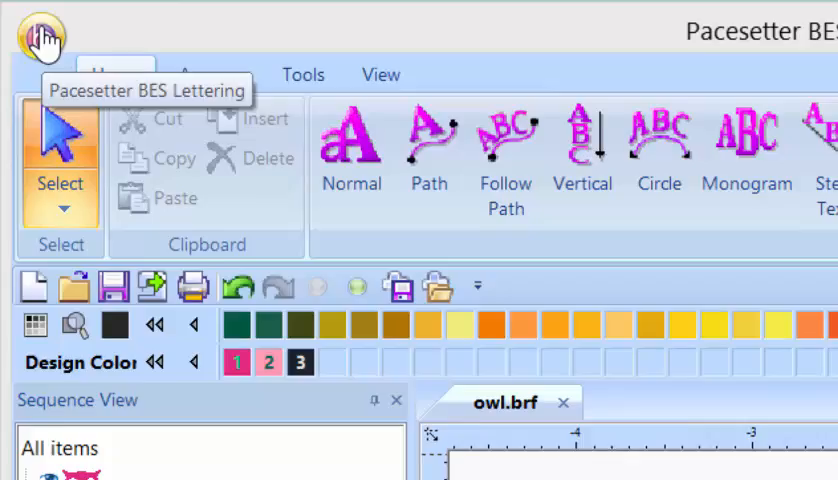
left_click(40, 38)
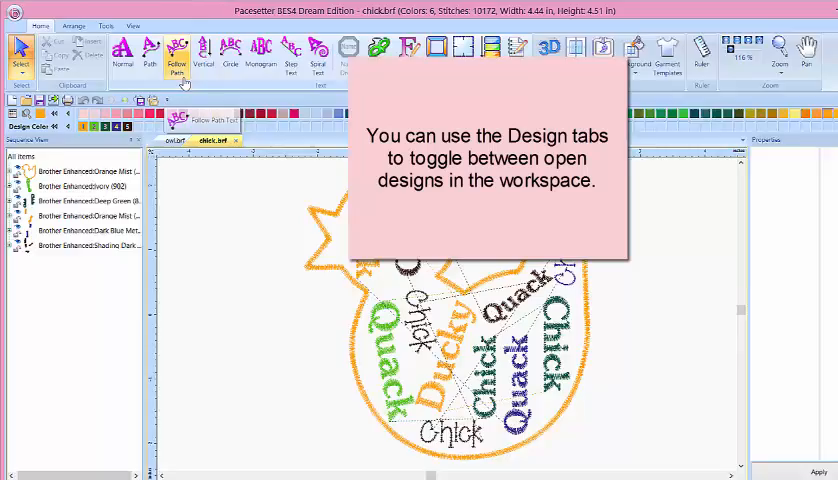
Bring the owl.brf design tab to the front
left_click(214, 175)
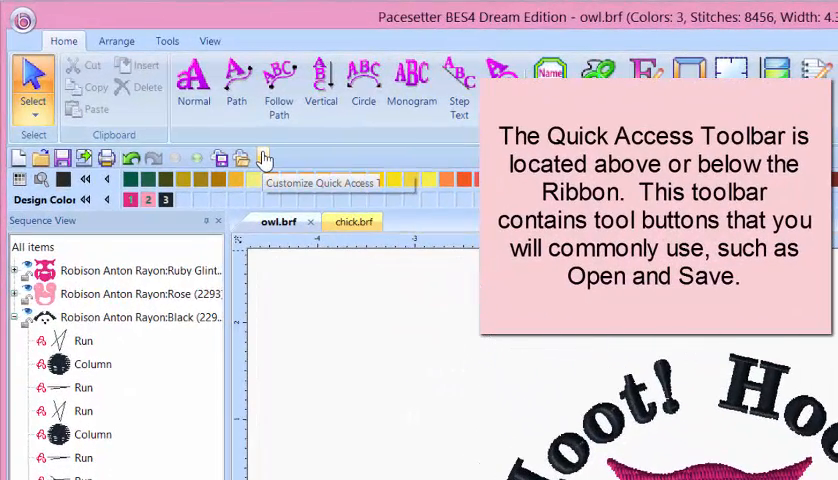
Add the Export FCM command to the Quick Access Toolbar through More Commands
left_click(263, 158)
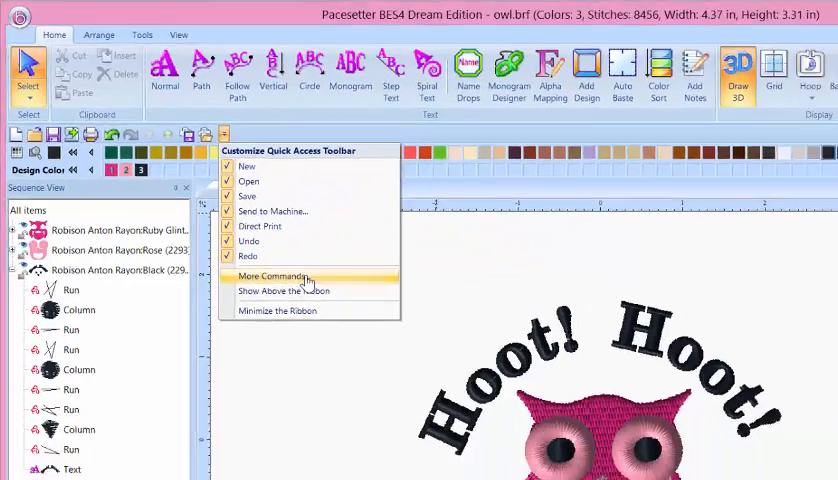
left_click(272, 276)
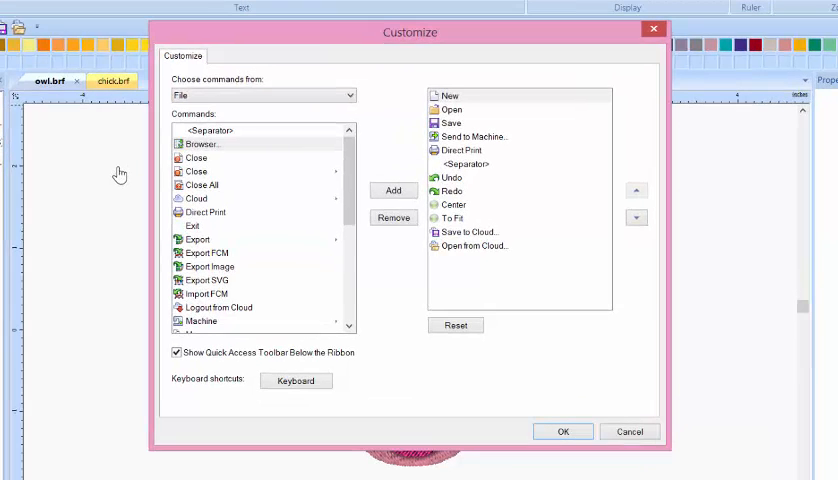
mouse_move(232, 250)
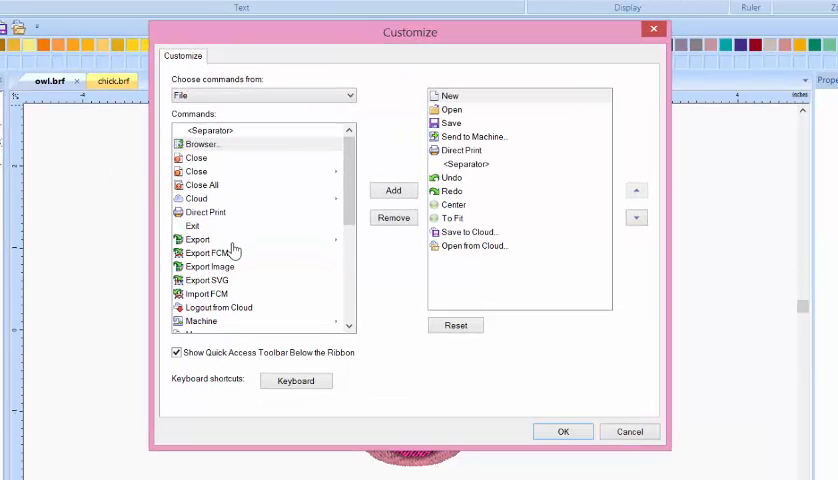
left_click(206, 252)
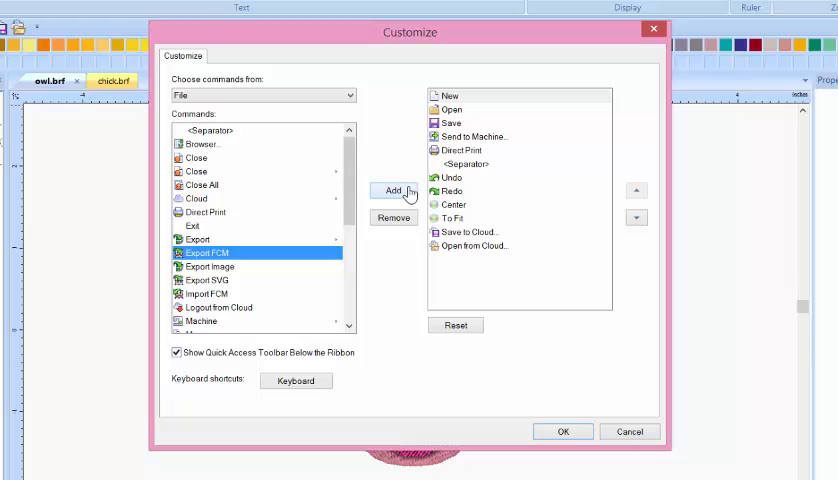
left_click(393, 191)
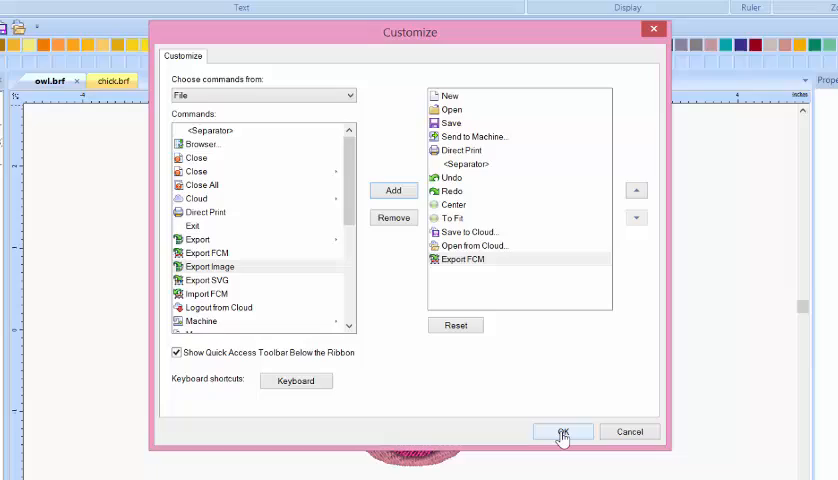
left_click(561, 431)
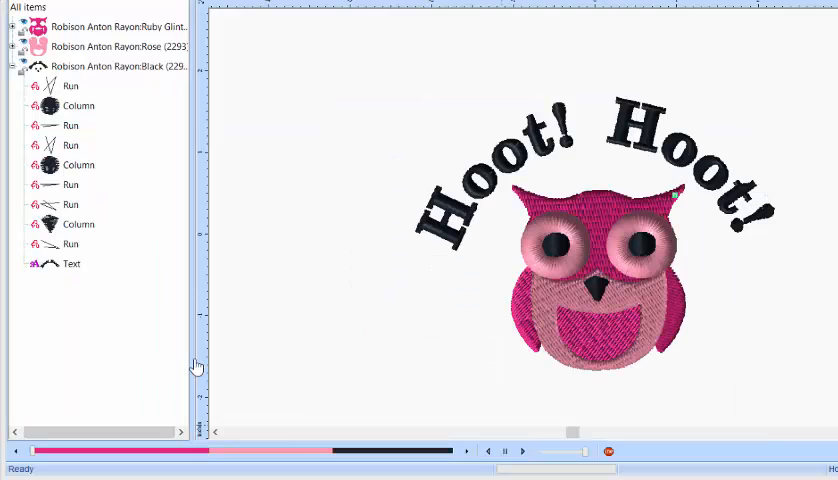
Play the owl sew-out and scrub from the head through the body into the black lettering
left_click(522, 451)
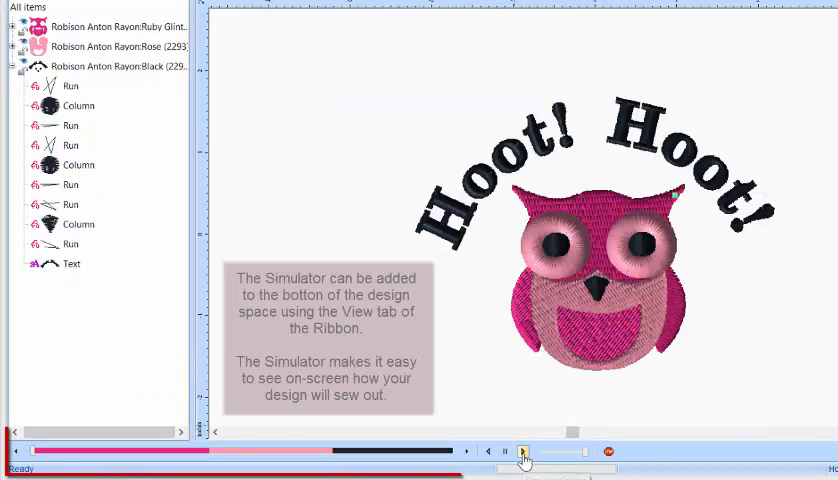
left_click(520, 451)
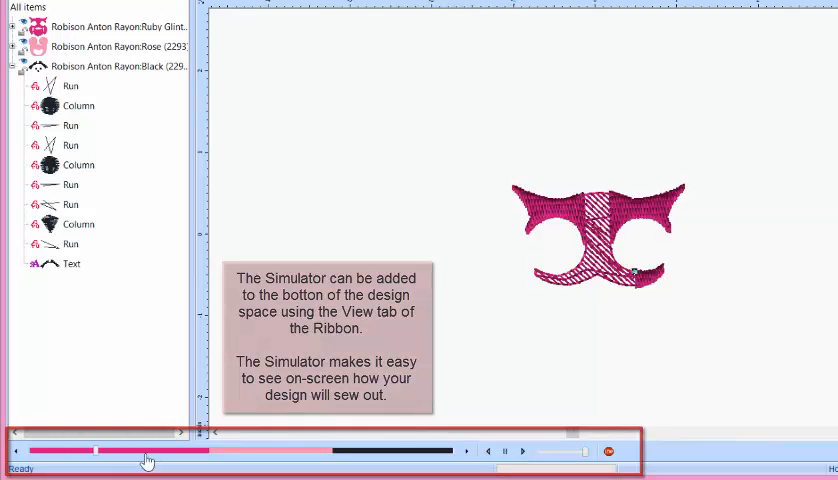
left_click_drag(147, 458, 120, 456)
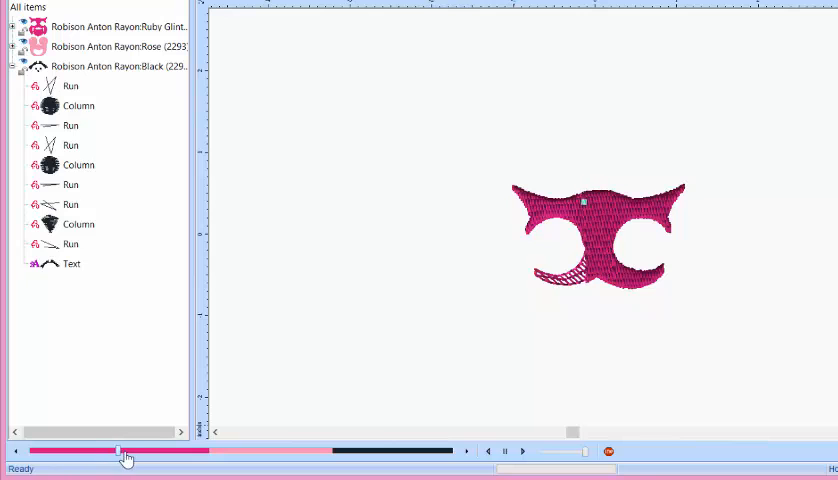
left_click_drag(118, 451, 265, 451)
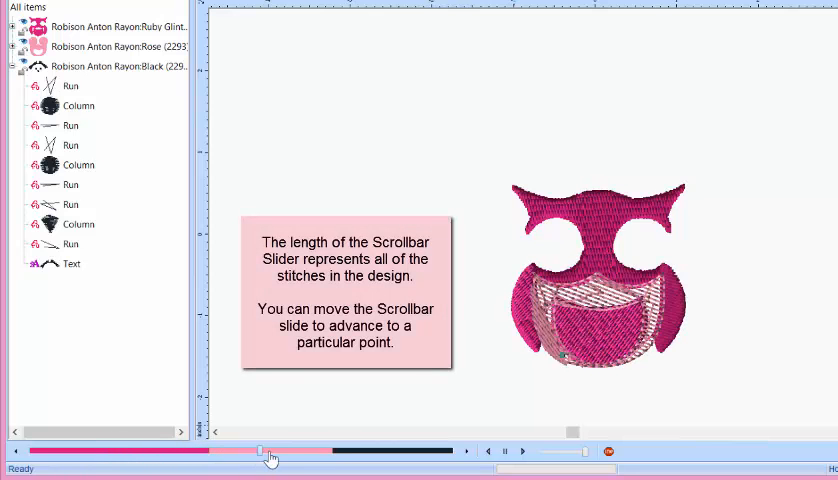
left_click_drag(265, 451, 350, 451)
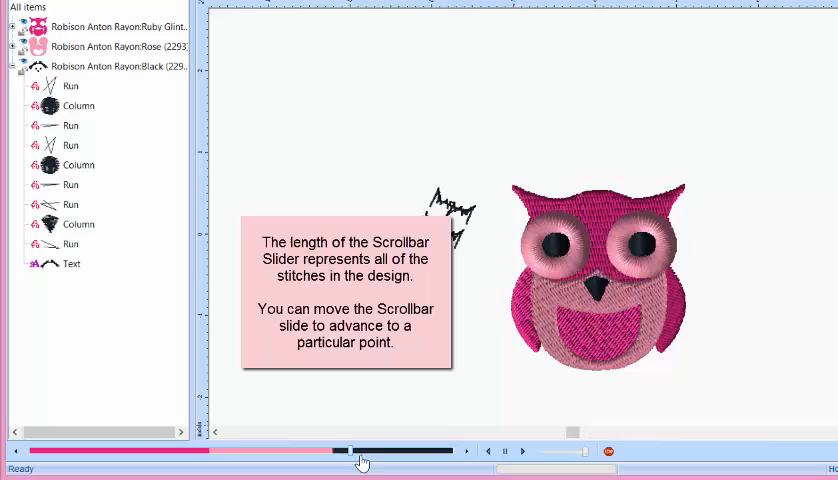
left_click_drag(360, 461, 455, 467)
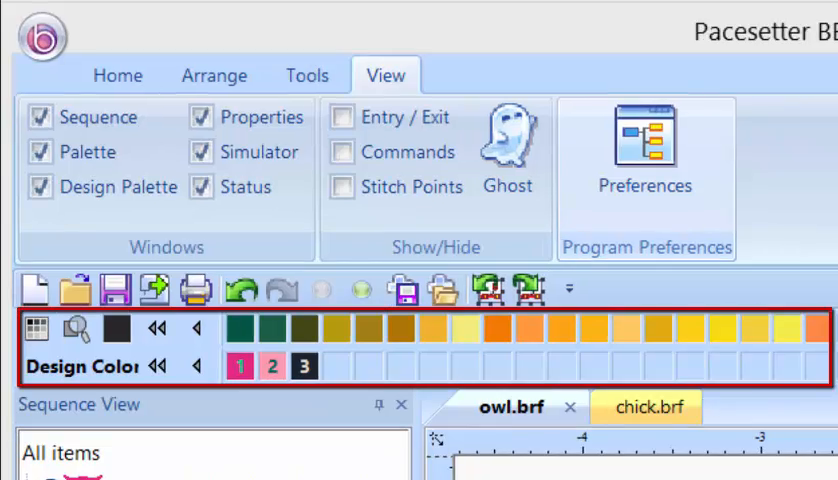
Open Preferences and view the Grid, Auto Baste and Color Sort tabs
left_click(645, 150)
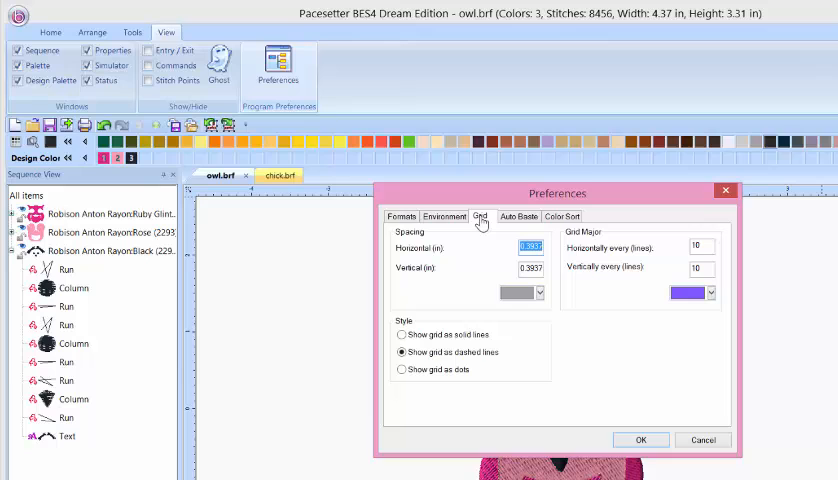
left_click(519, 216)
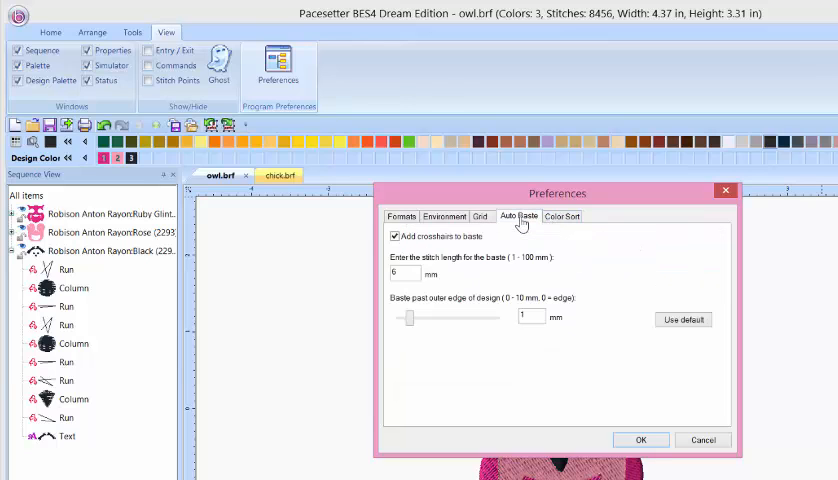
left_click(561, 216)
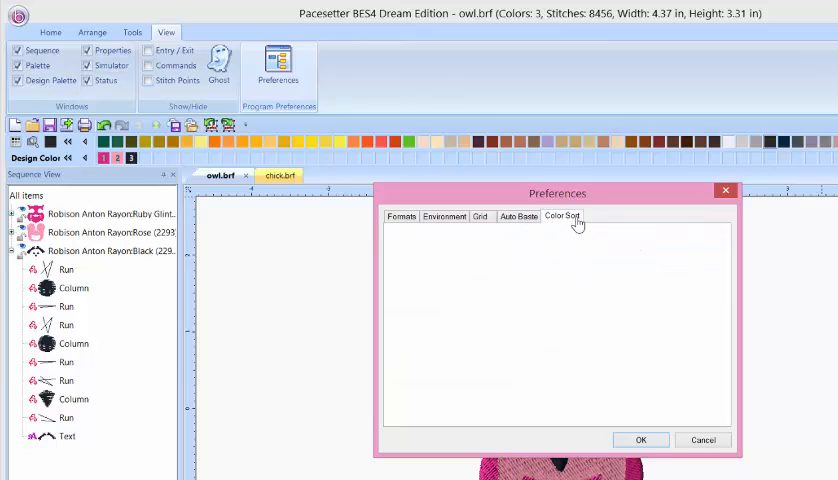